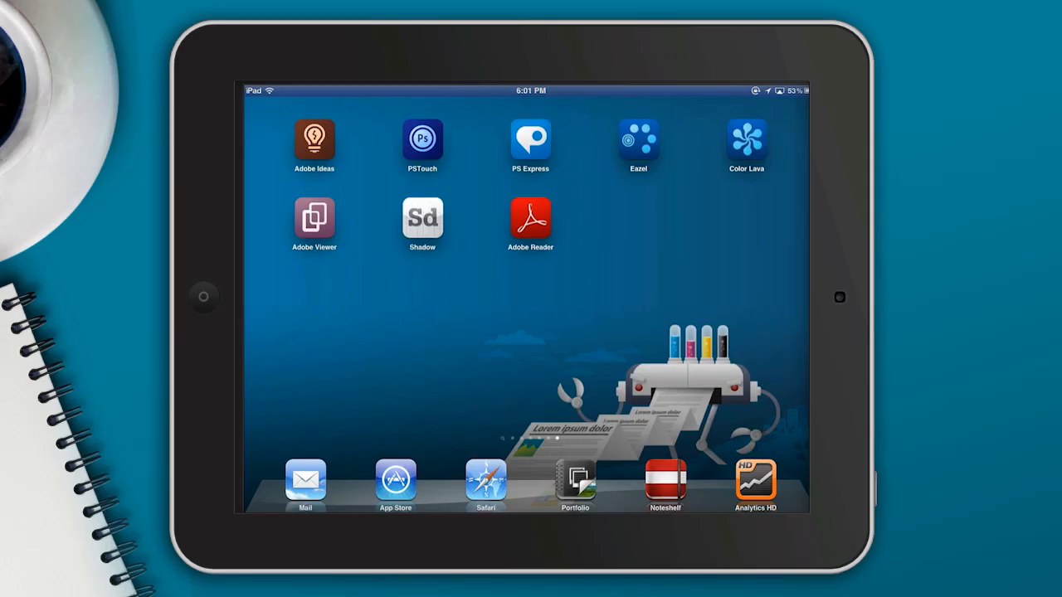
- Launch Adobe Ideas to show the gallery with Bizarro Ink, Bizarro 2 and Bizarro
left_click(314, 139)
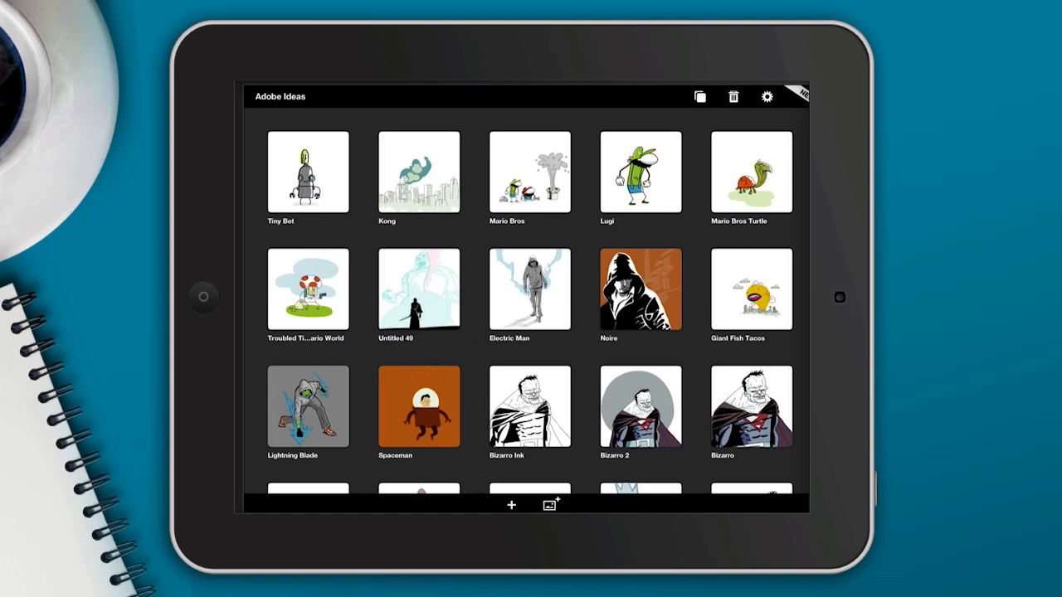
left_click(699, 97)
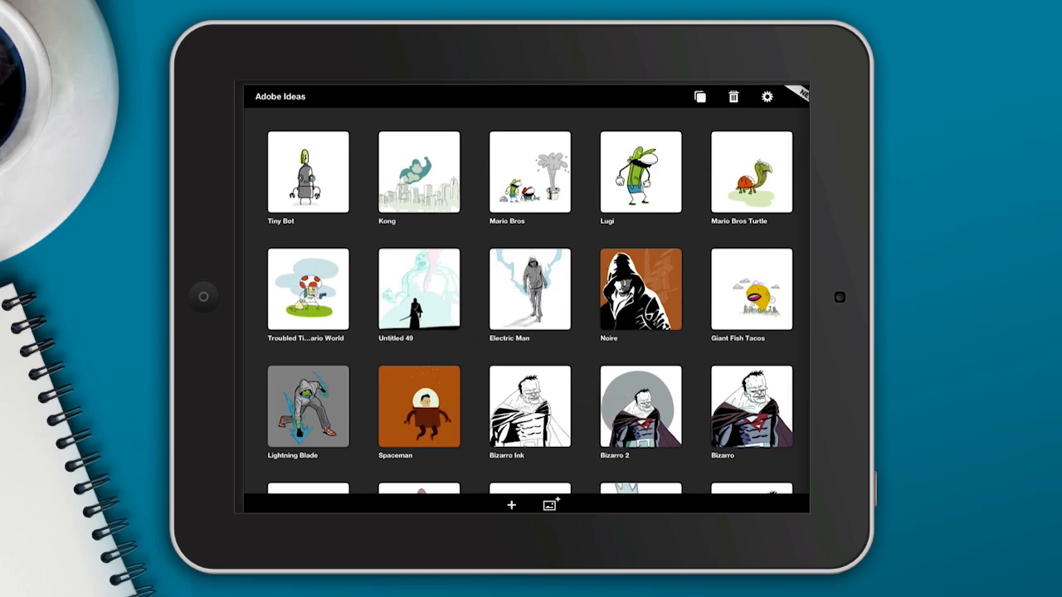
left_click(766, 96)
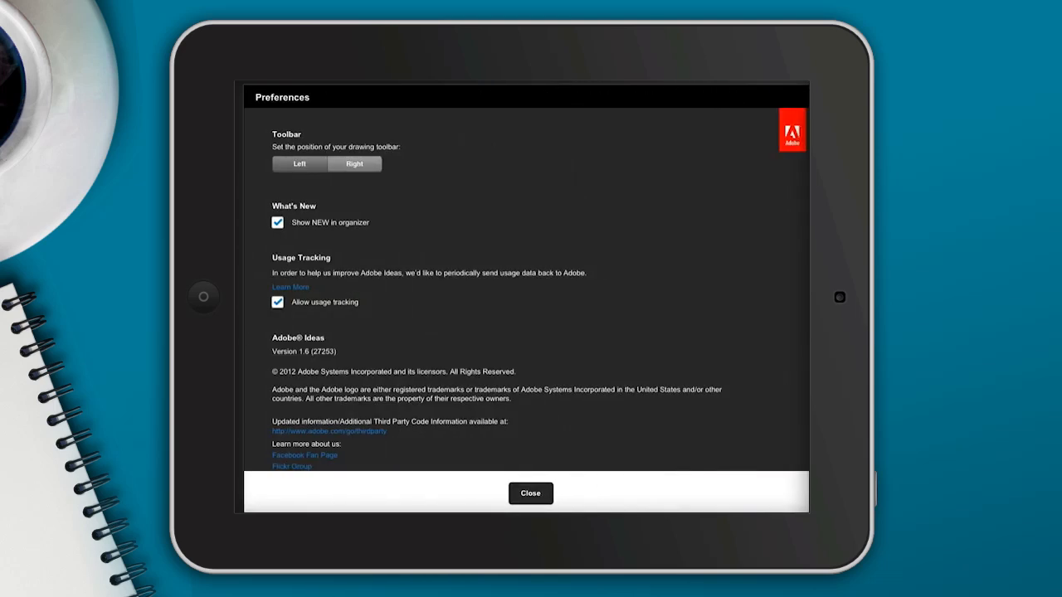
left_click(531, 492)
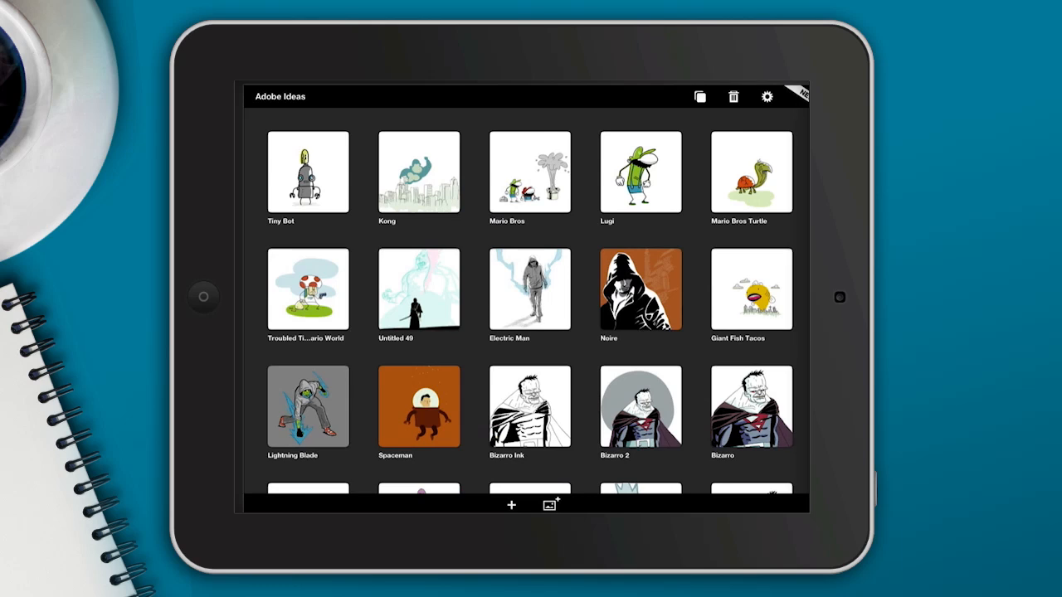
- Open the Bizarro Ink drawing and edit its title, keeping the name Bizarro Ink
left_click(529, 406)
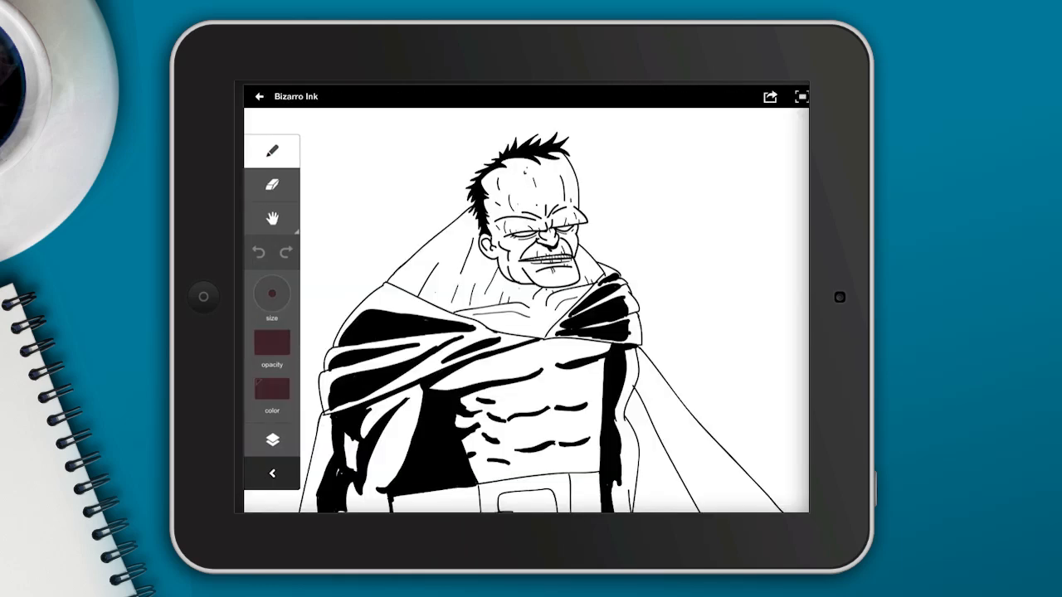
left_click(296, 97)
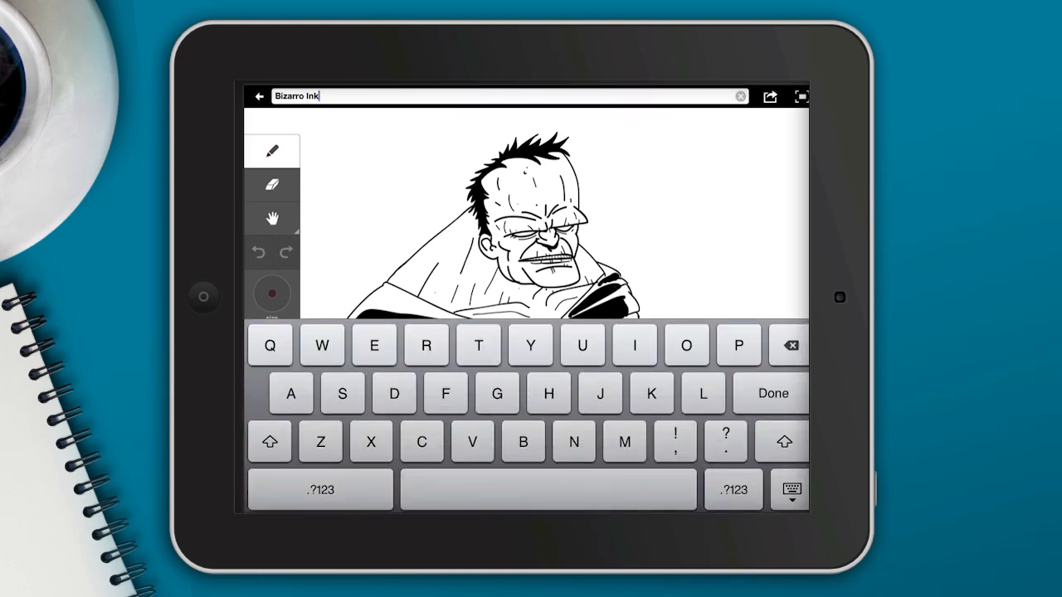
left_click(772, 393)
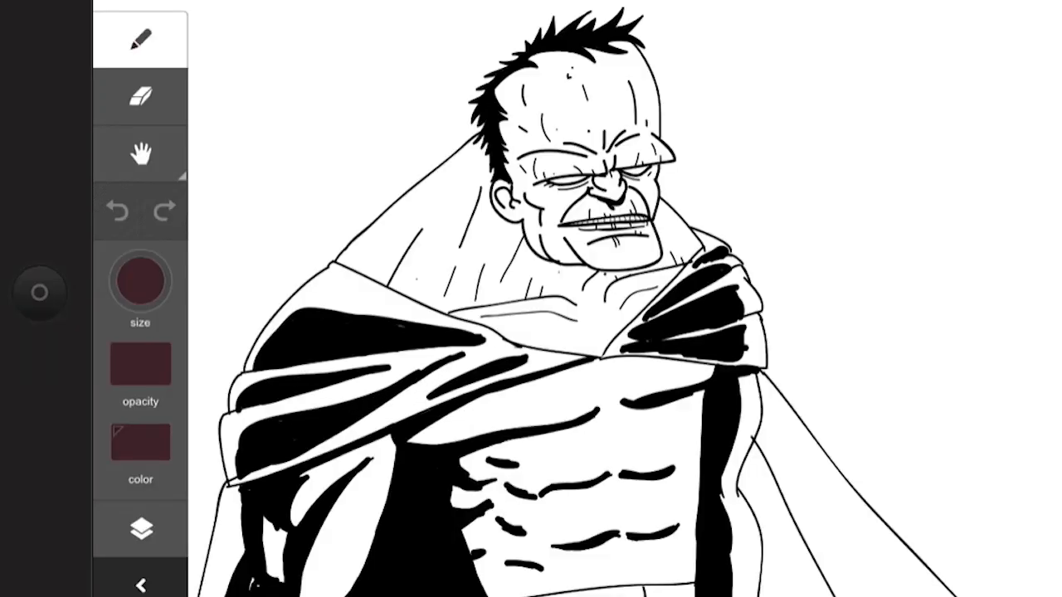
left_click(140, 96)
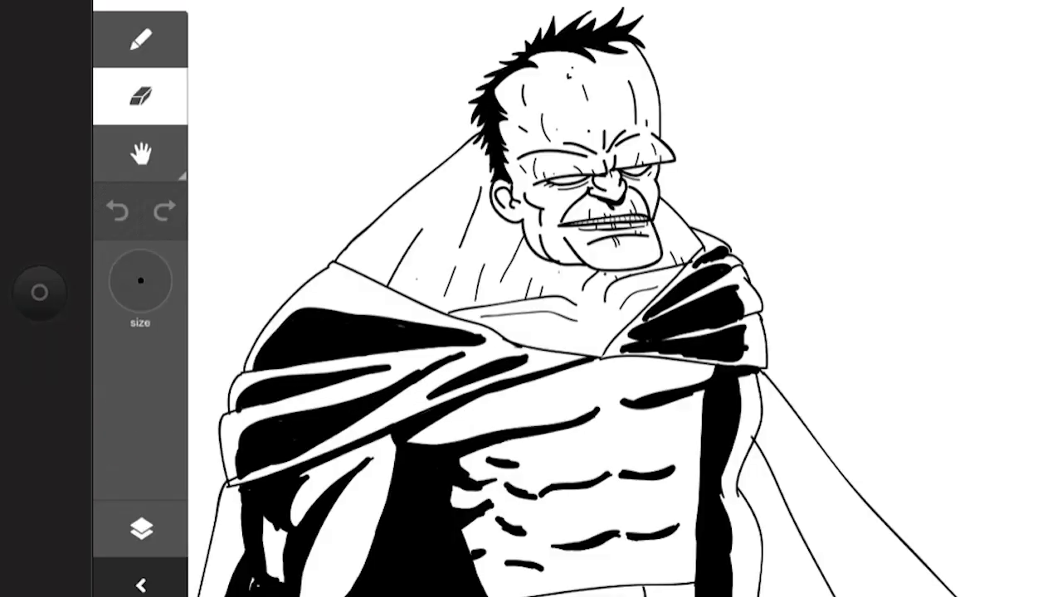
left_click(141, 154)
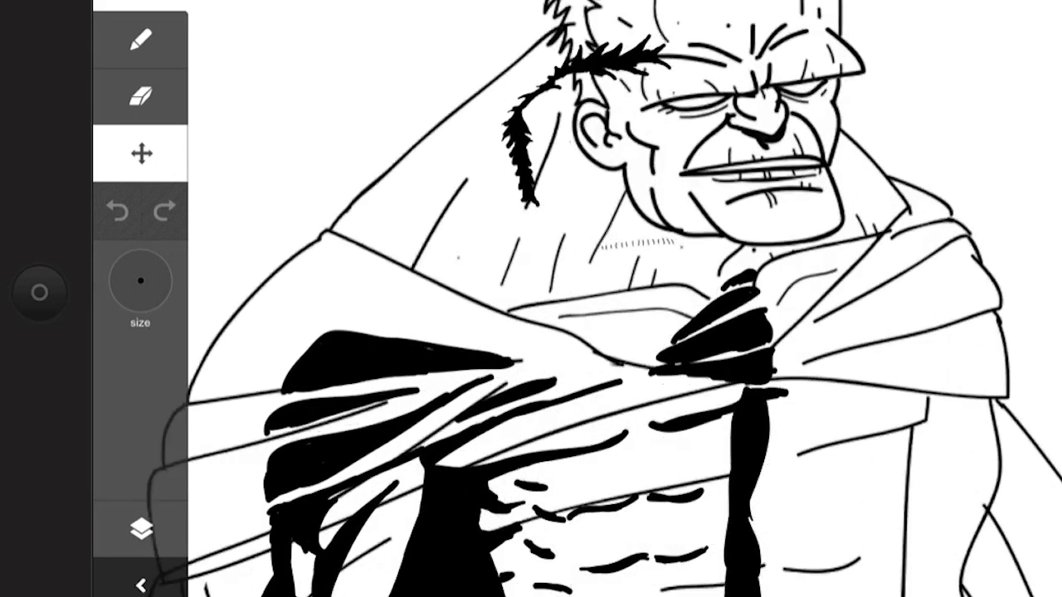
left_click(164, 213)
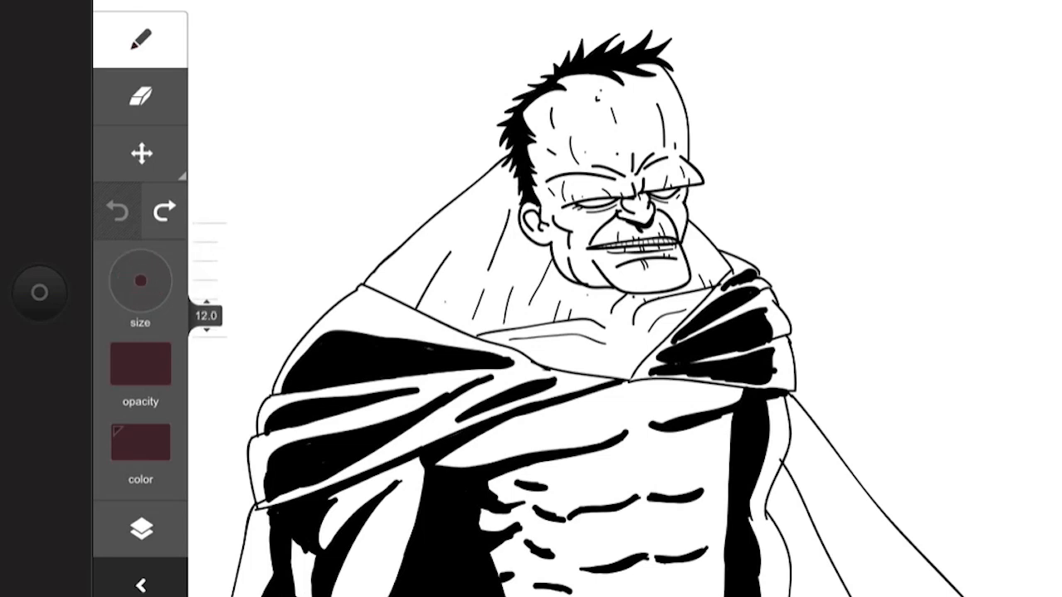
- Raise brush size to 100, undo trial full- and low-opacity strokes, then show colour options
left_click_drag(207, 315, 207, 224)
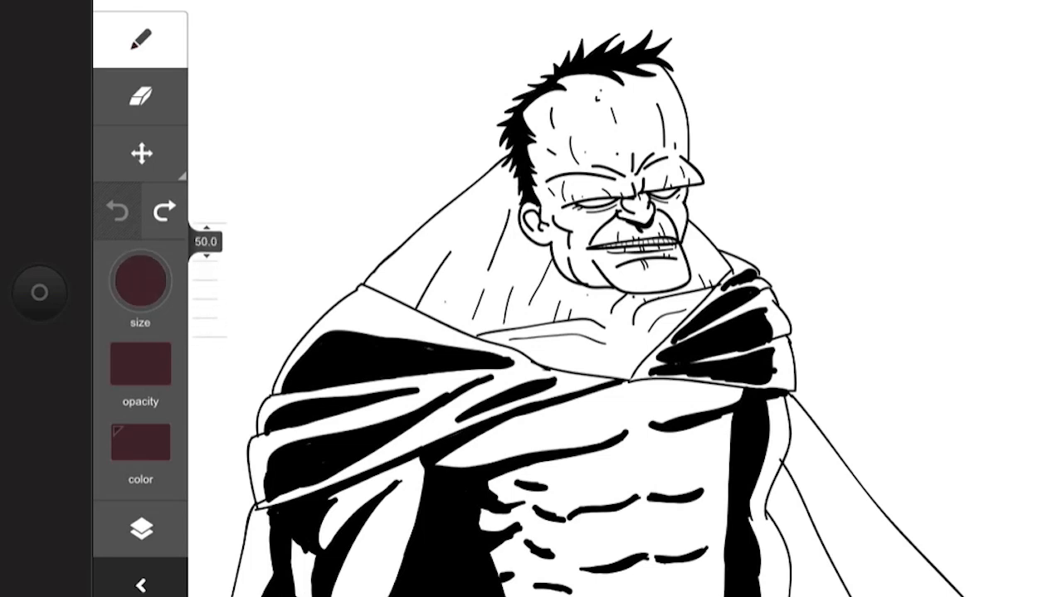
left_click_drag(207, 241, 207, 317)
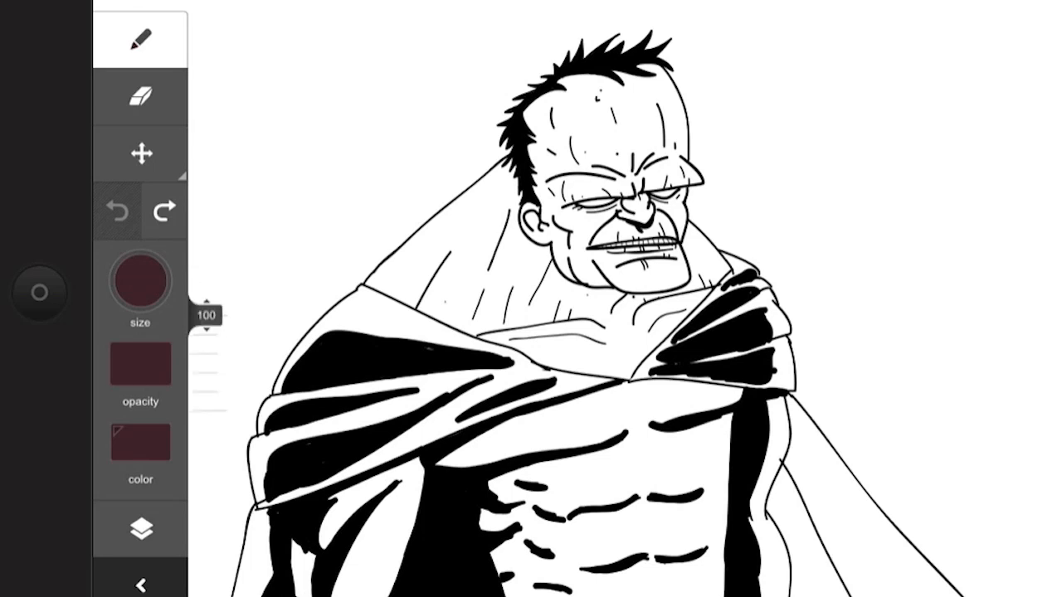
left_click_drag(298, 108, 332, 232)
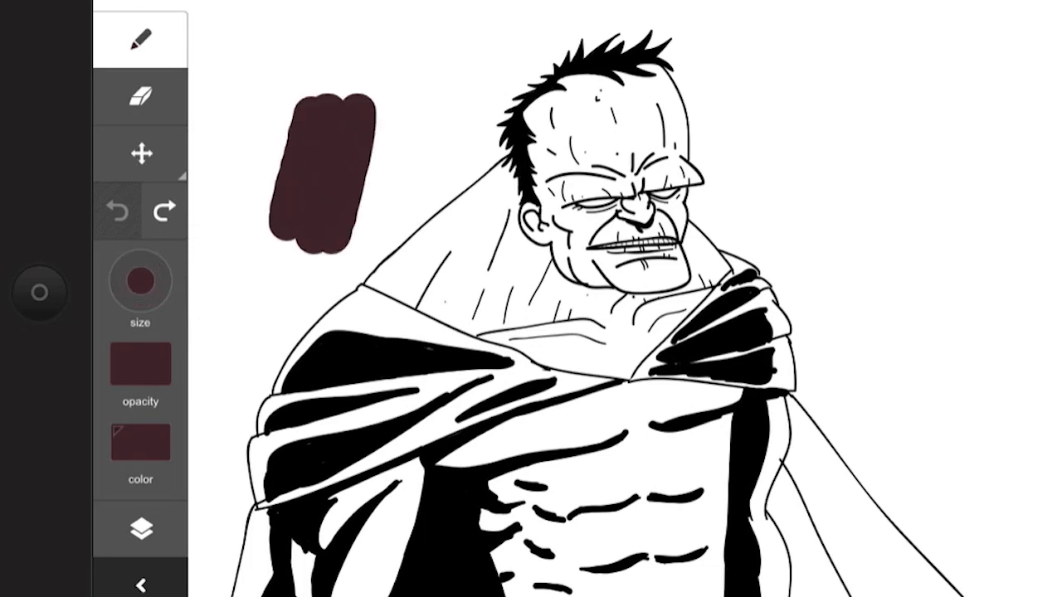
left_click(139, 364)
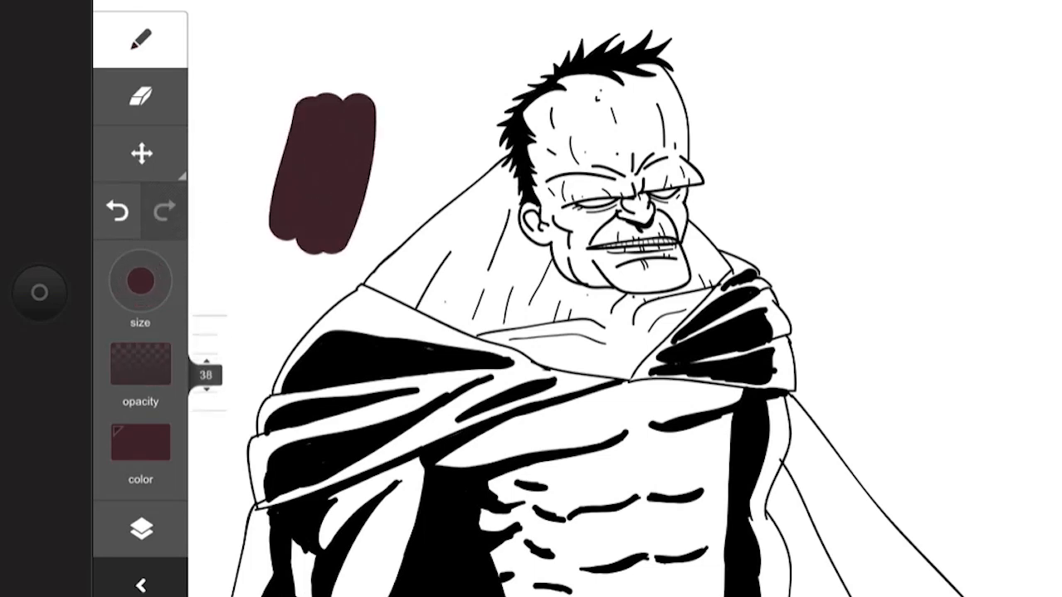
left_click_drag(215, 249, 266, 340)
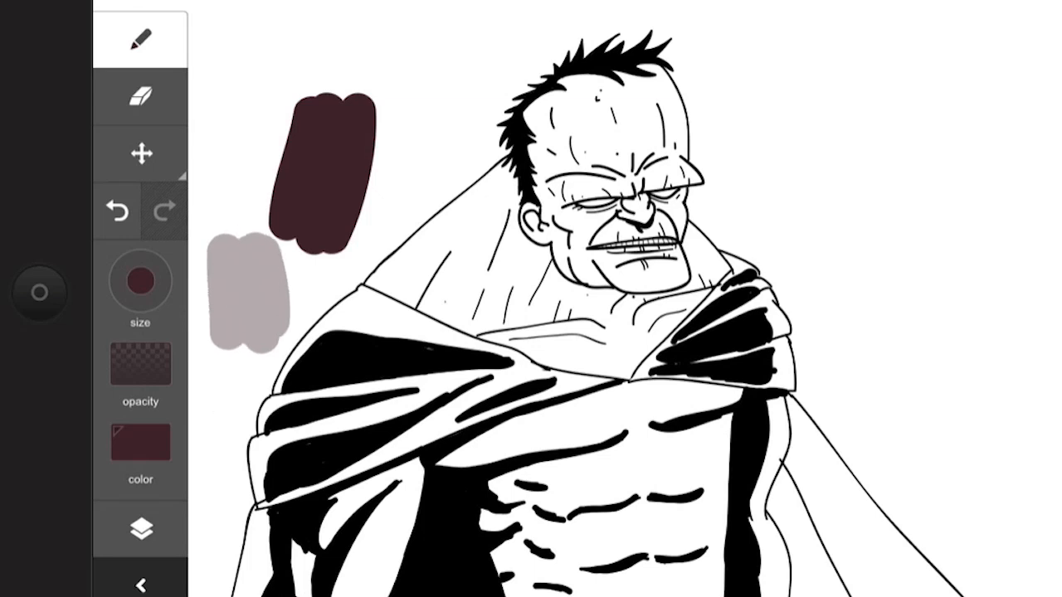
left_click(117, 212)
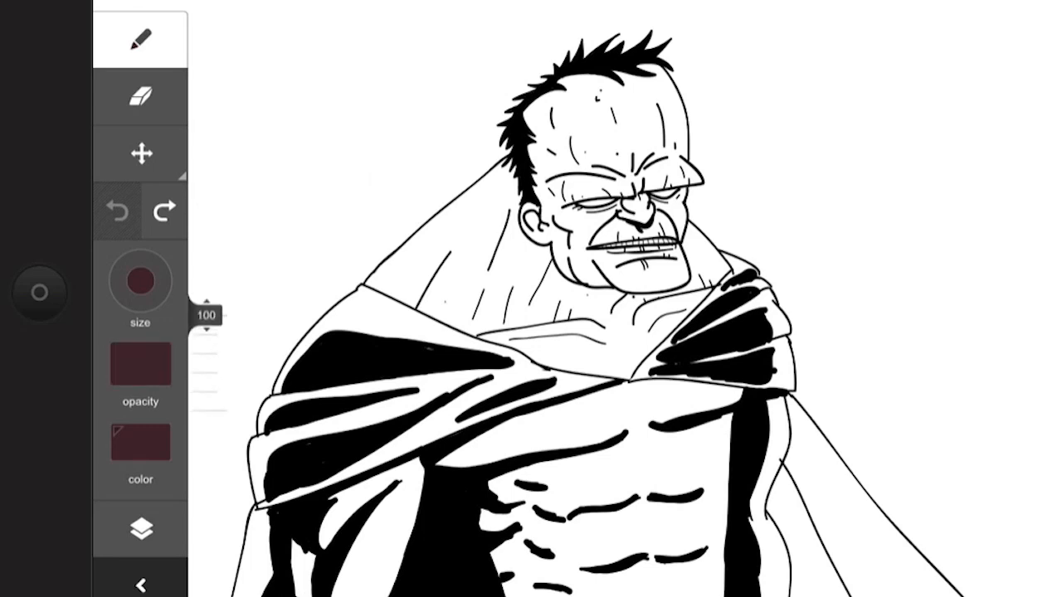
left_click(140, 444)
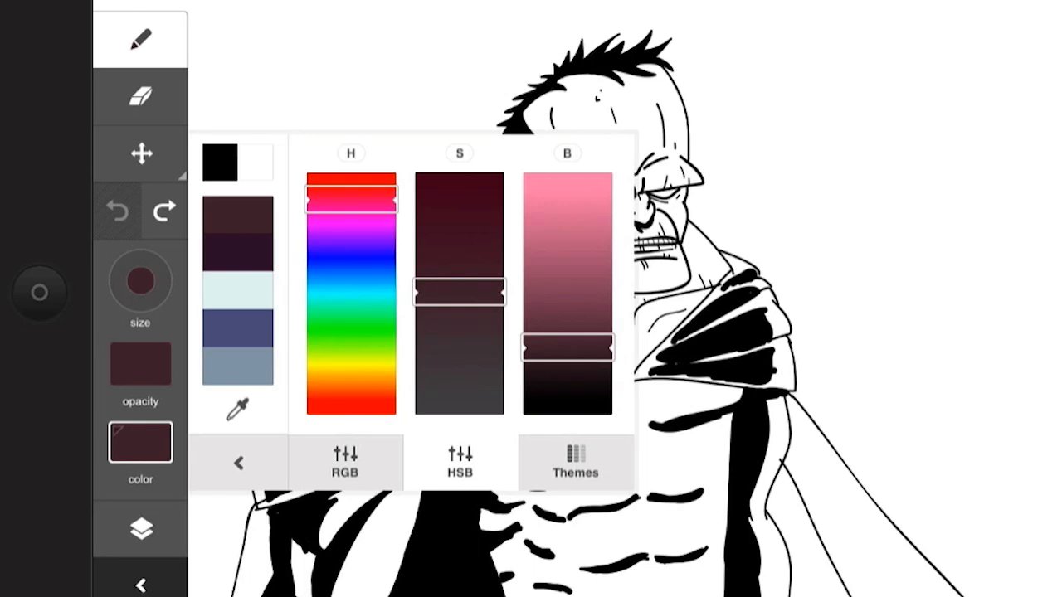
- Browse the RGB sliders and colour themes, then pick a muted purple-grey theme colour
left_click(346, 462)
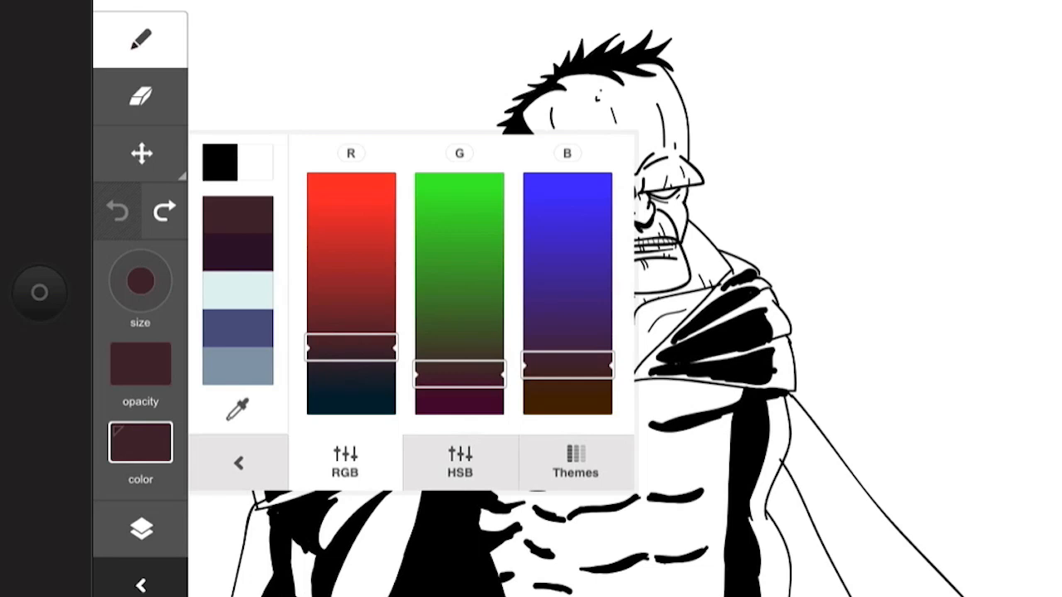
left_click(575, 463)
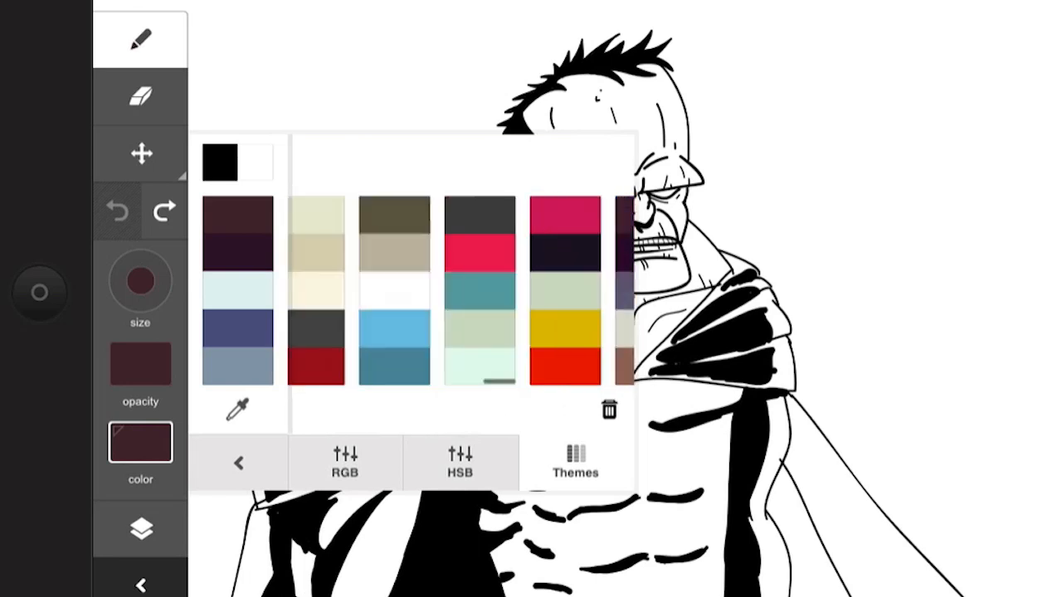
scroll("right", 3)
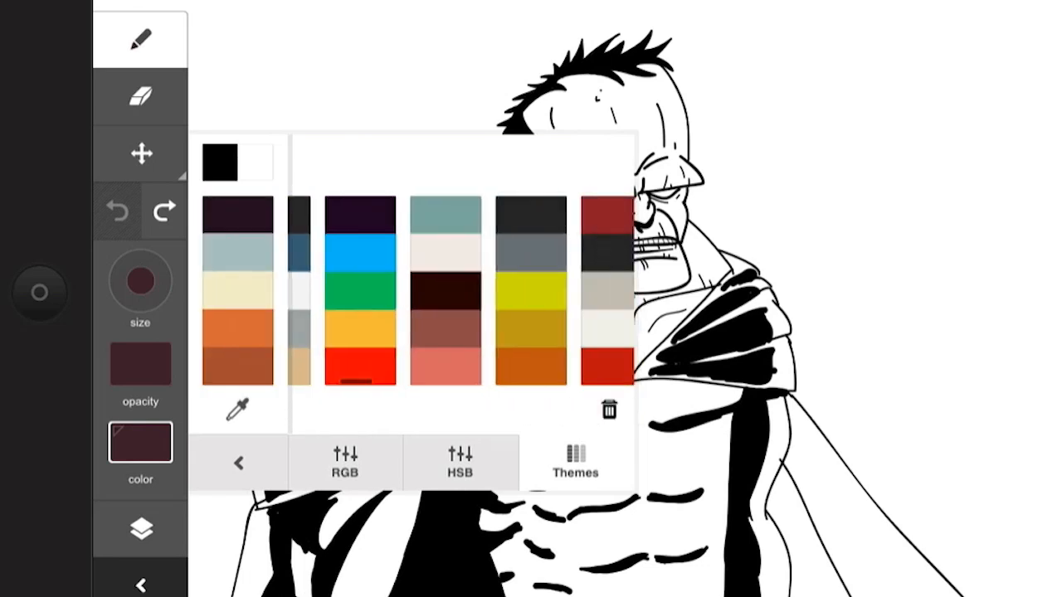
scroll("right", 3)
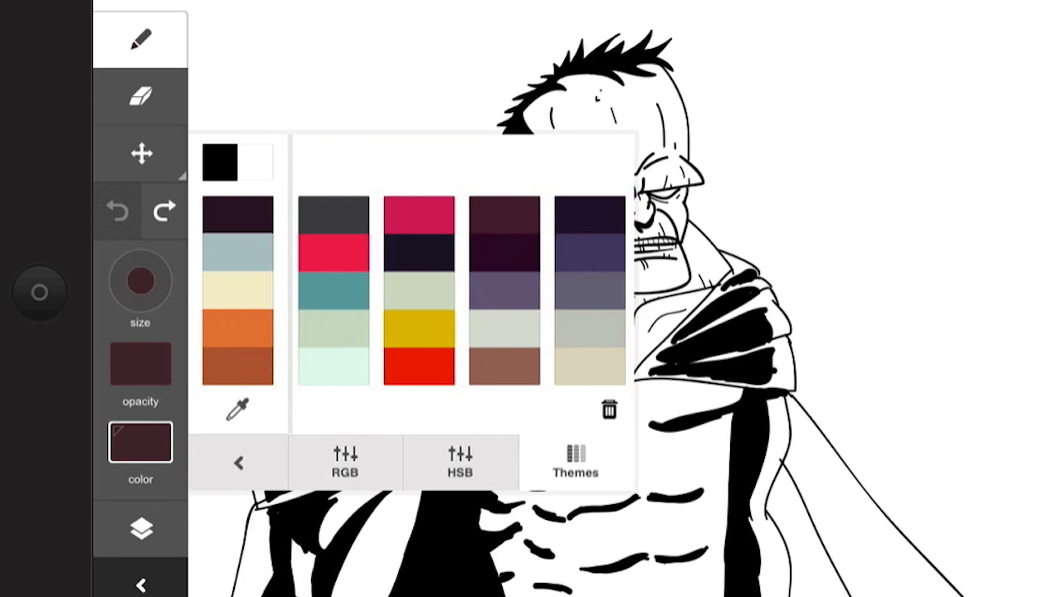
left_click(238, 290)
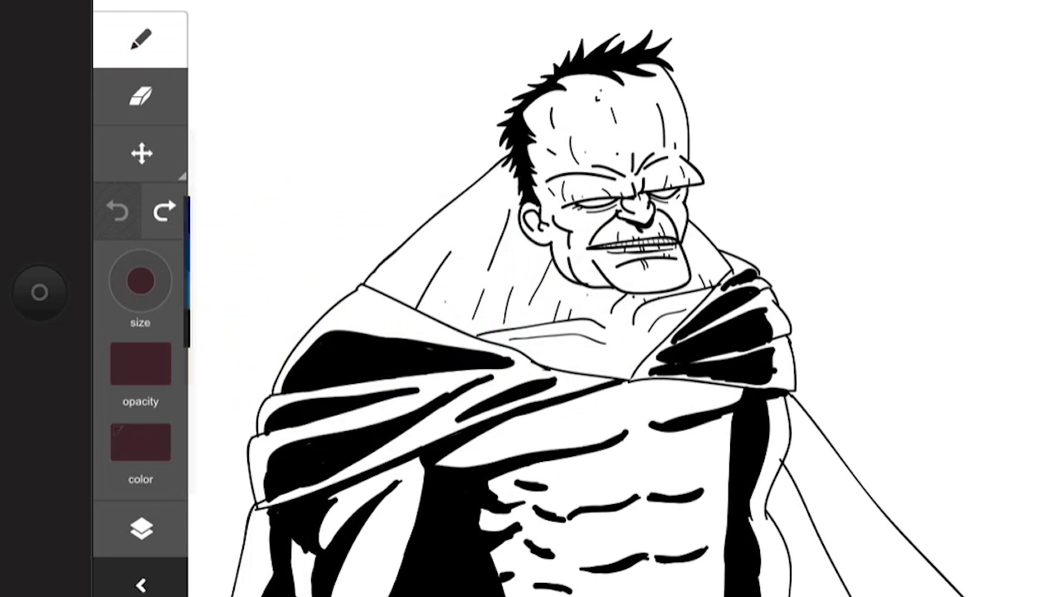
left_click(140, 441)
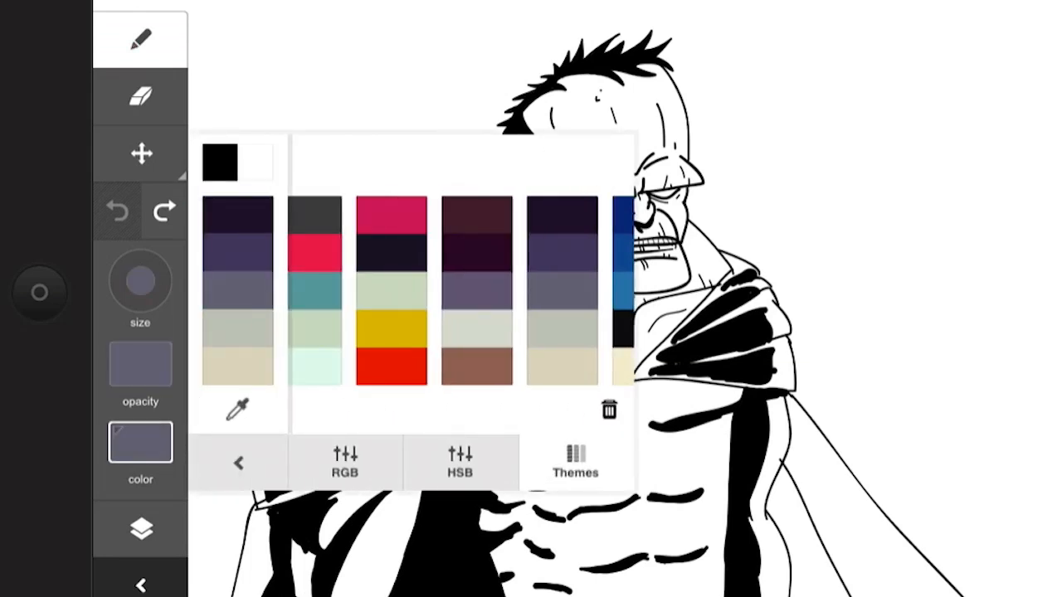
left_click(141, 529)
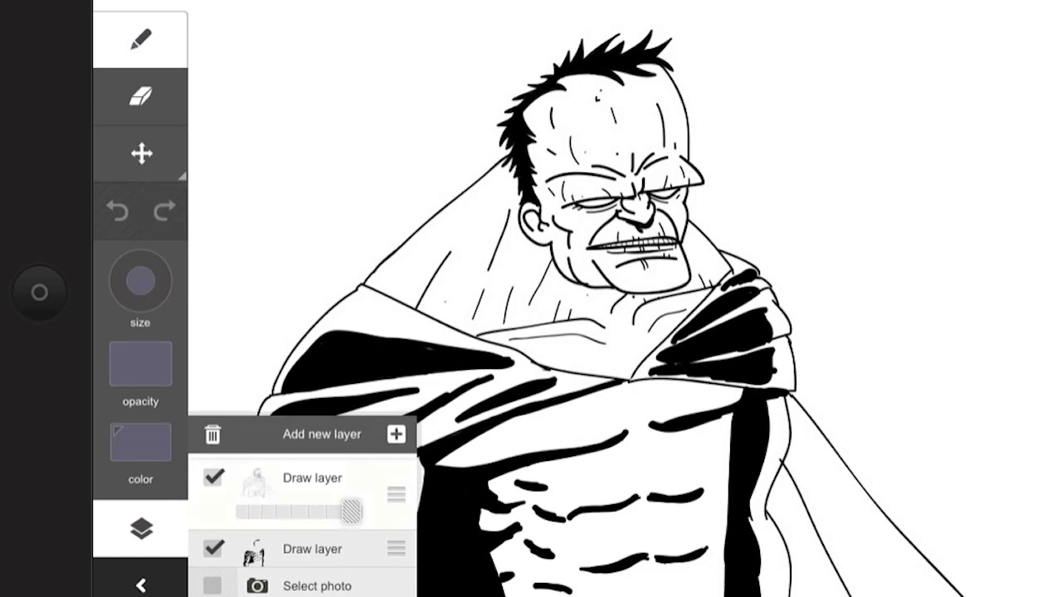
- Review the Bizarro Ink layers, then leave for the fully coloured Bizarro drawing
left_click(396, 433)
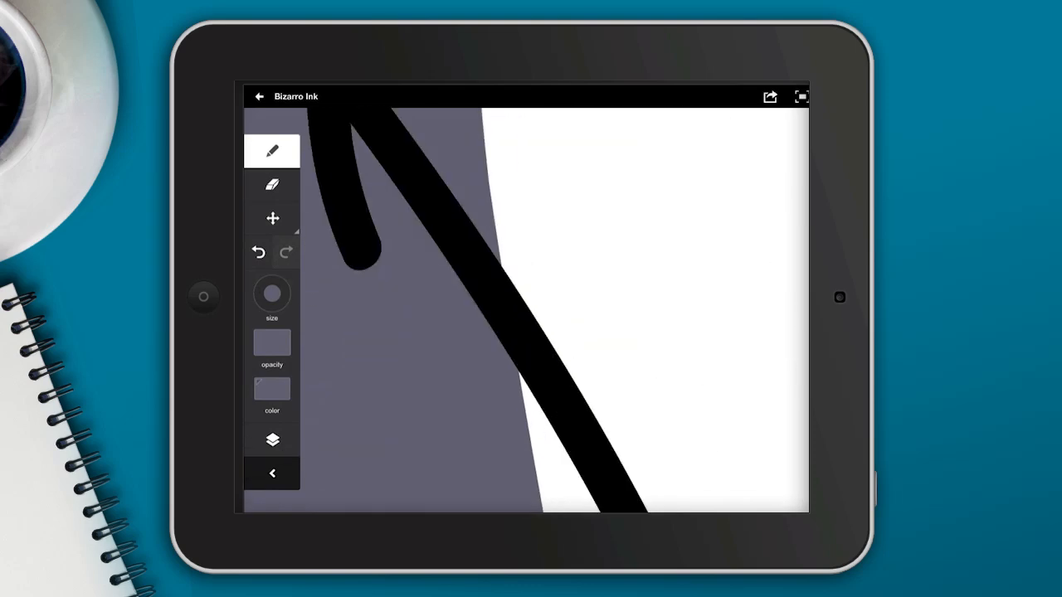
left_click(272, 184)
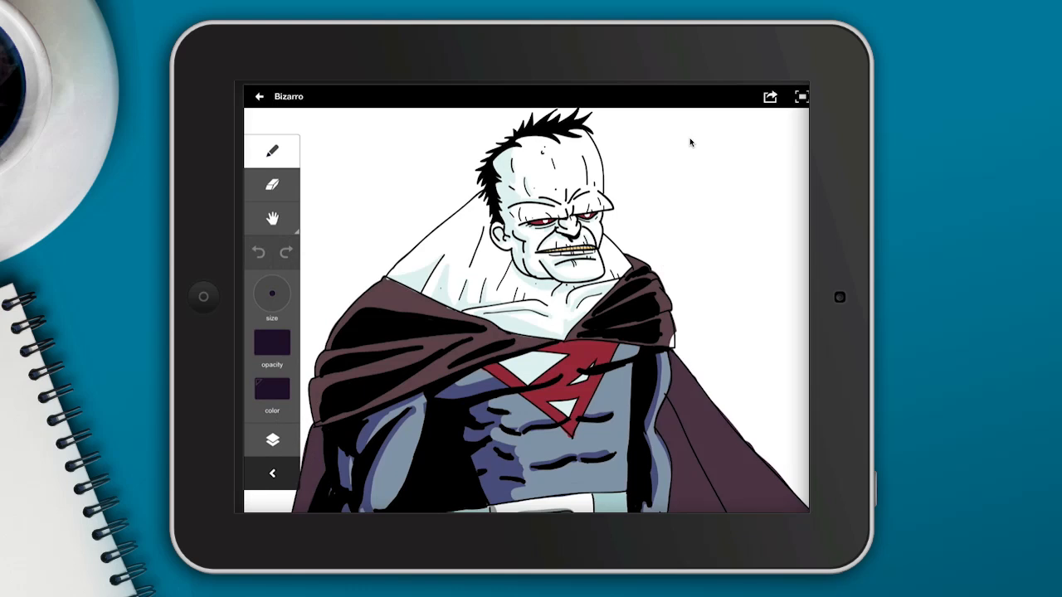
left_click(769, 96)
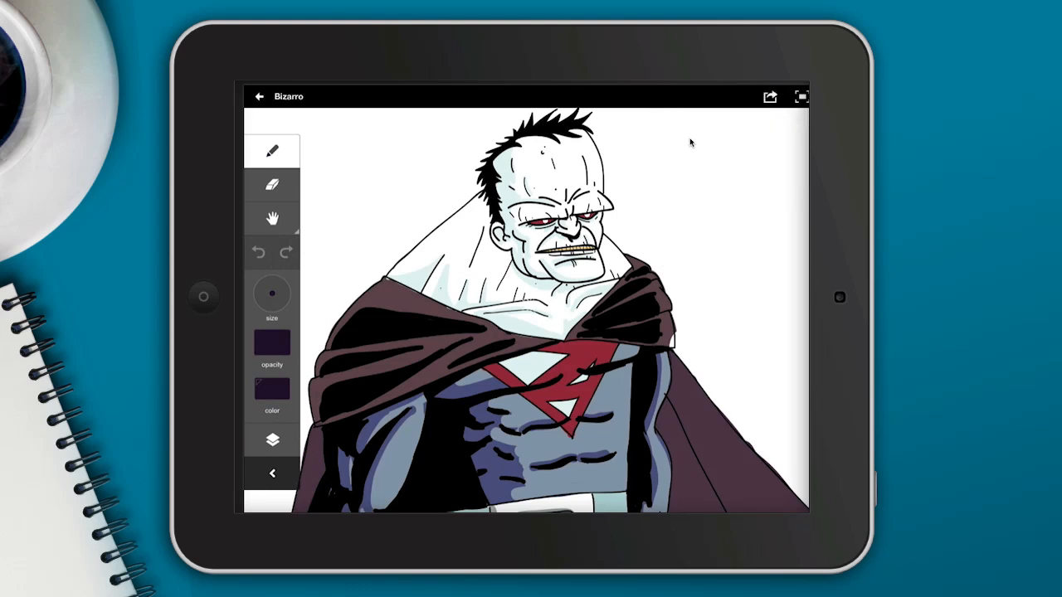
left_click(769, 96)
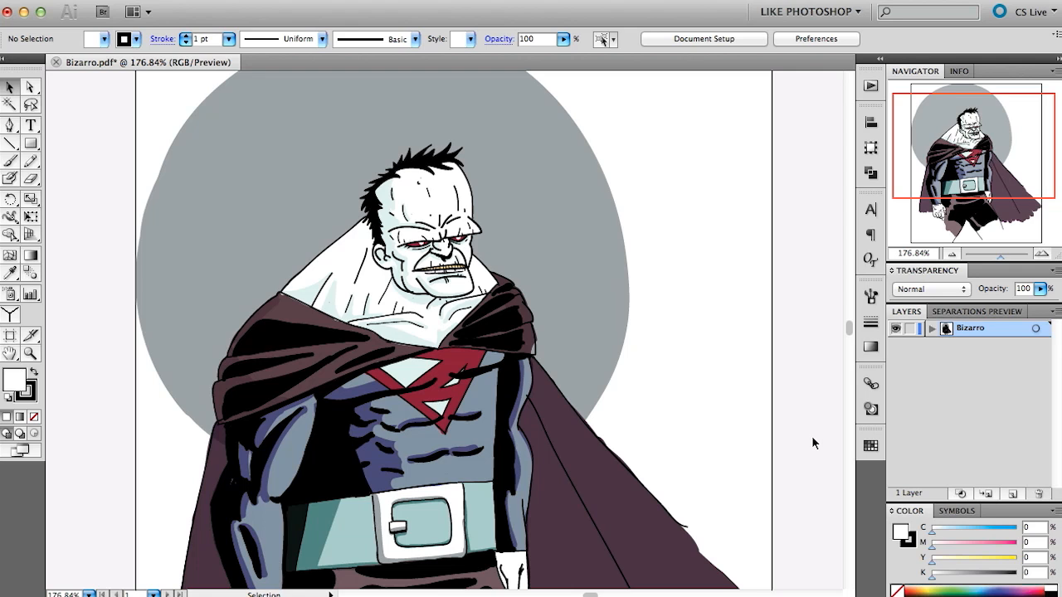
mouse_move(958, 388)
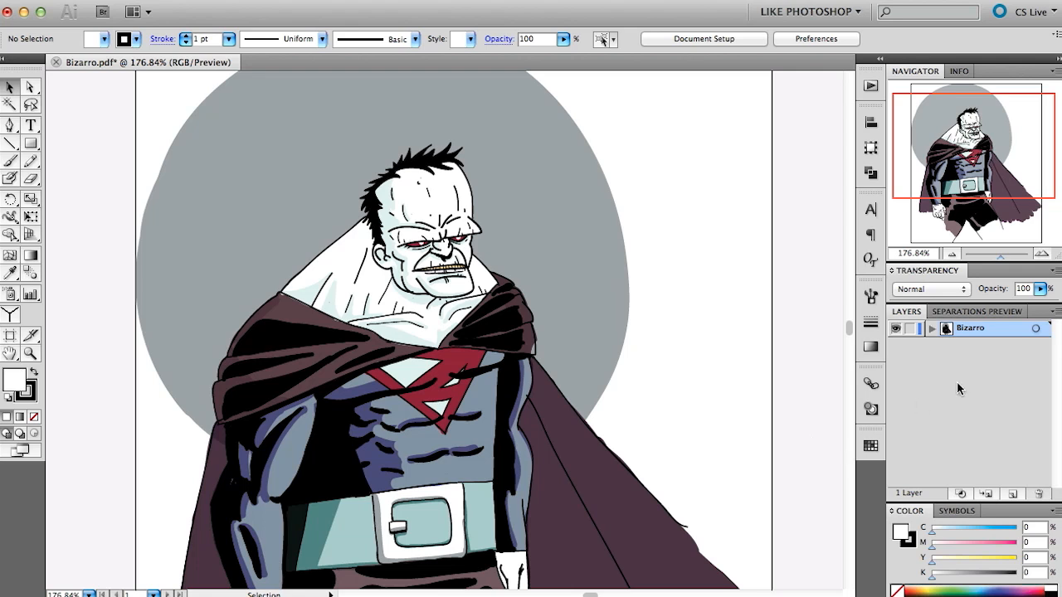
- Expand the Bizarro layer in Illustrator's Layers panel and collapse its nested group
left_click(931, 328)
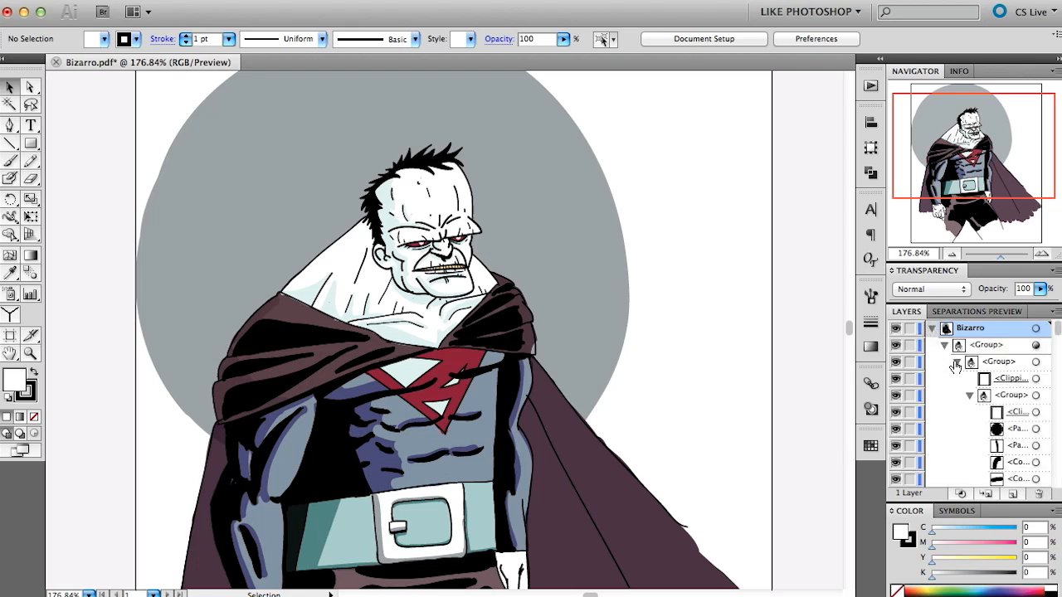
left_click(944, 345)
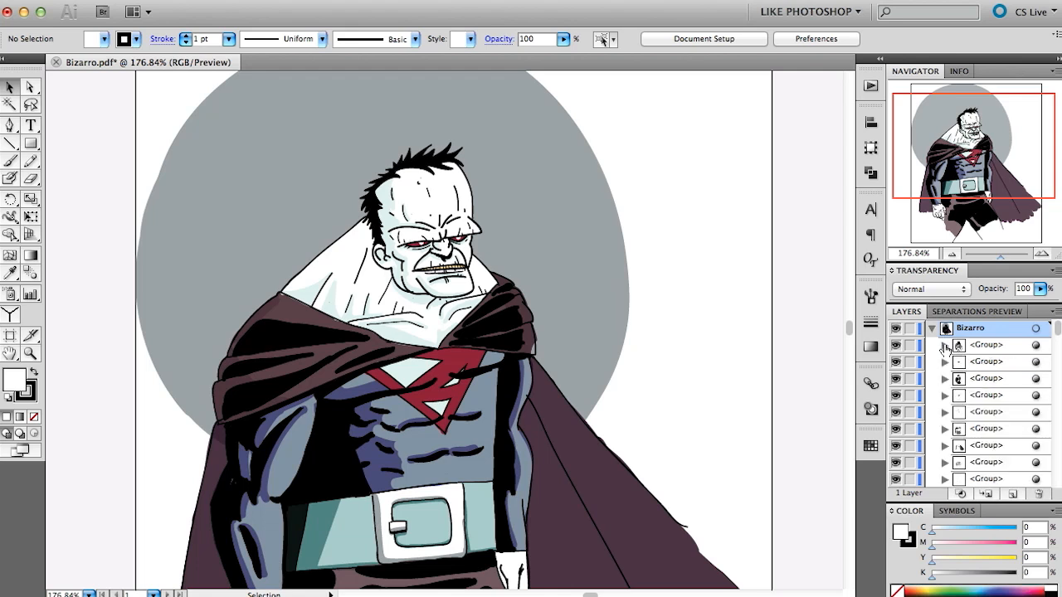